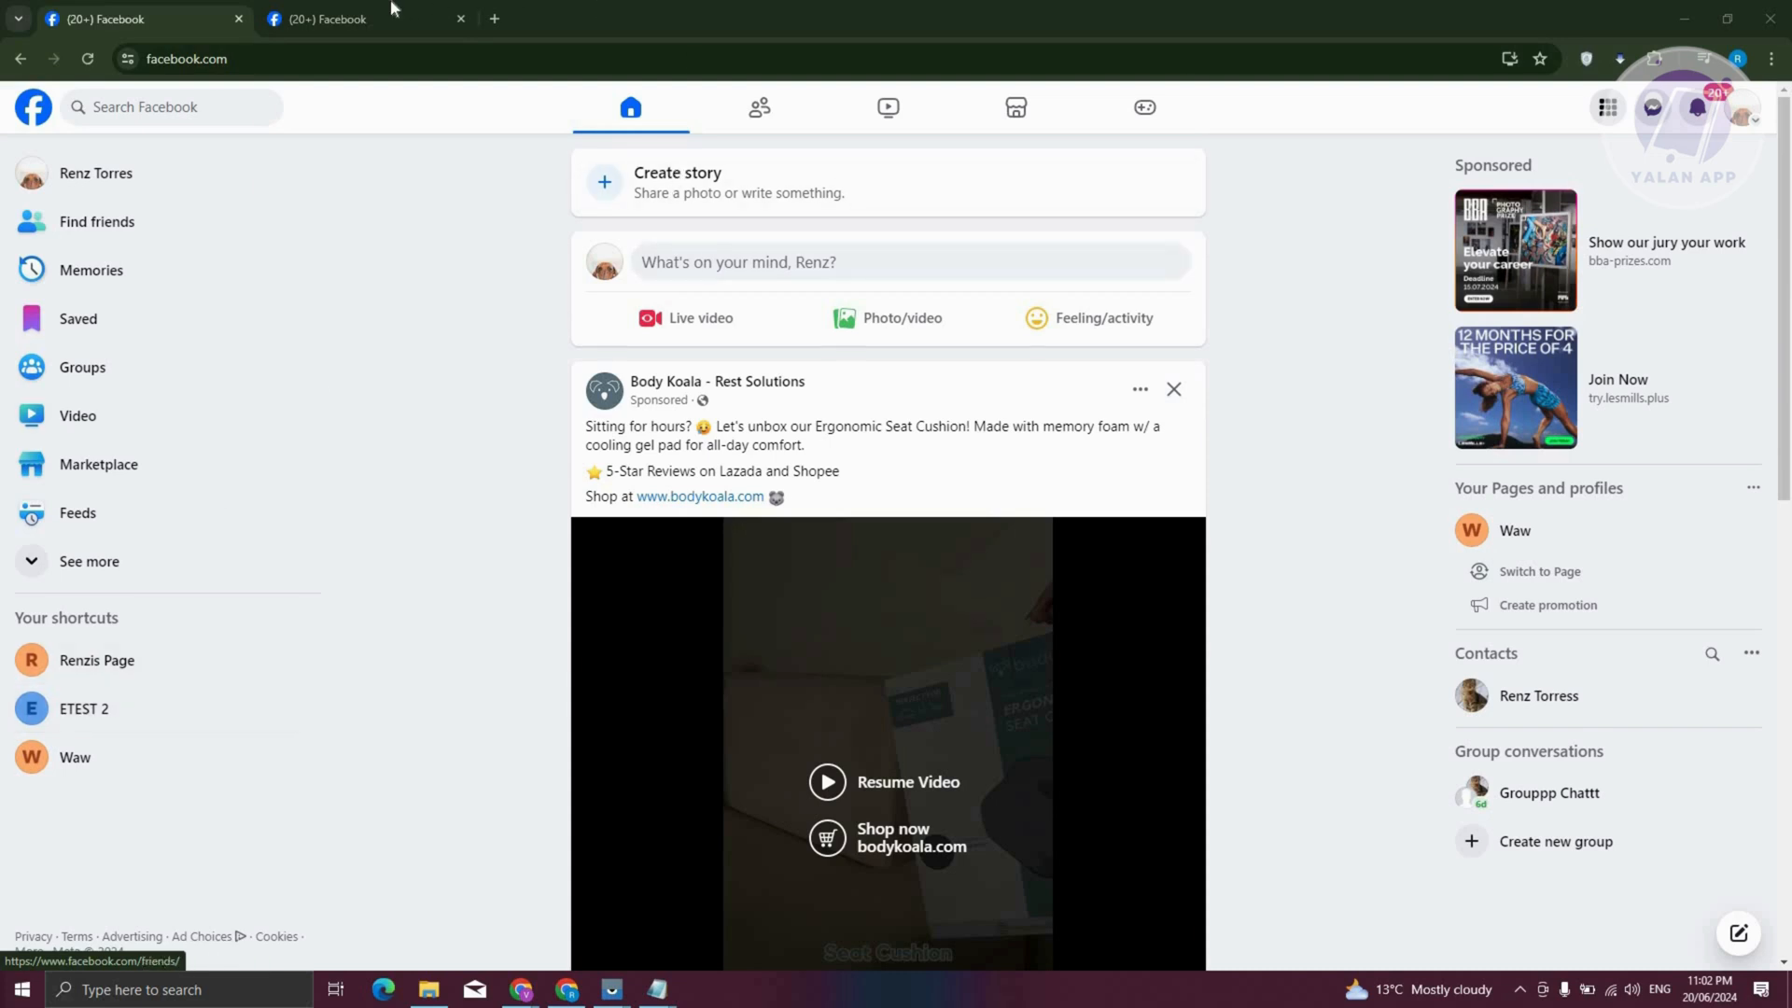
Show the Freefire Black mirror BD live GTA V stream in the second browser tab
left_click(323, 18)
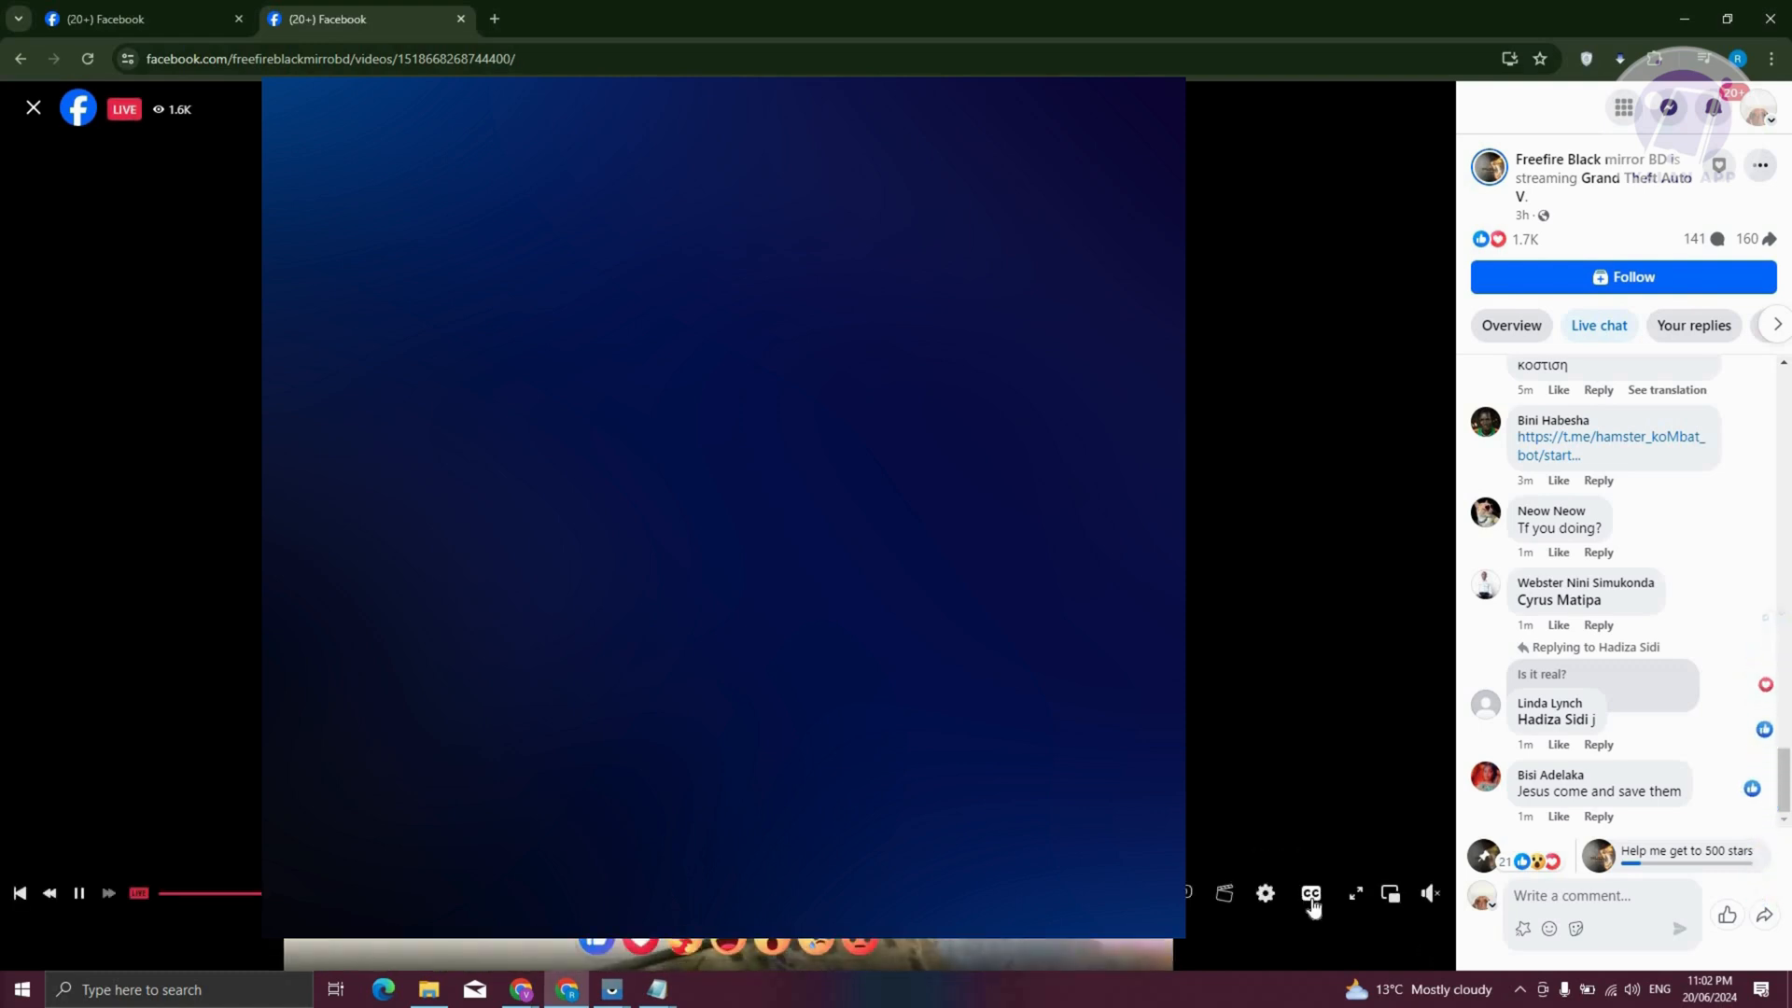
mouse_move(1310, 894)
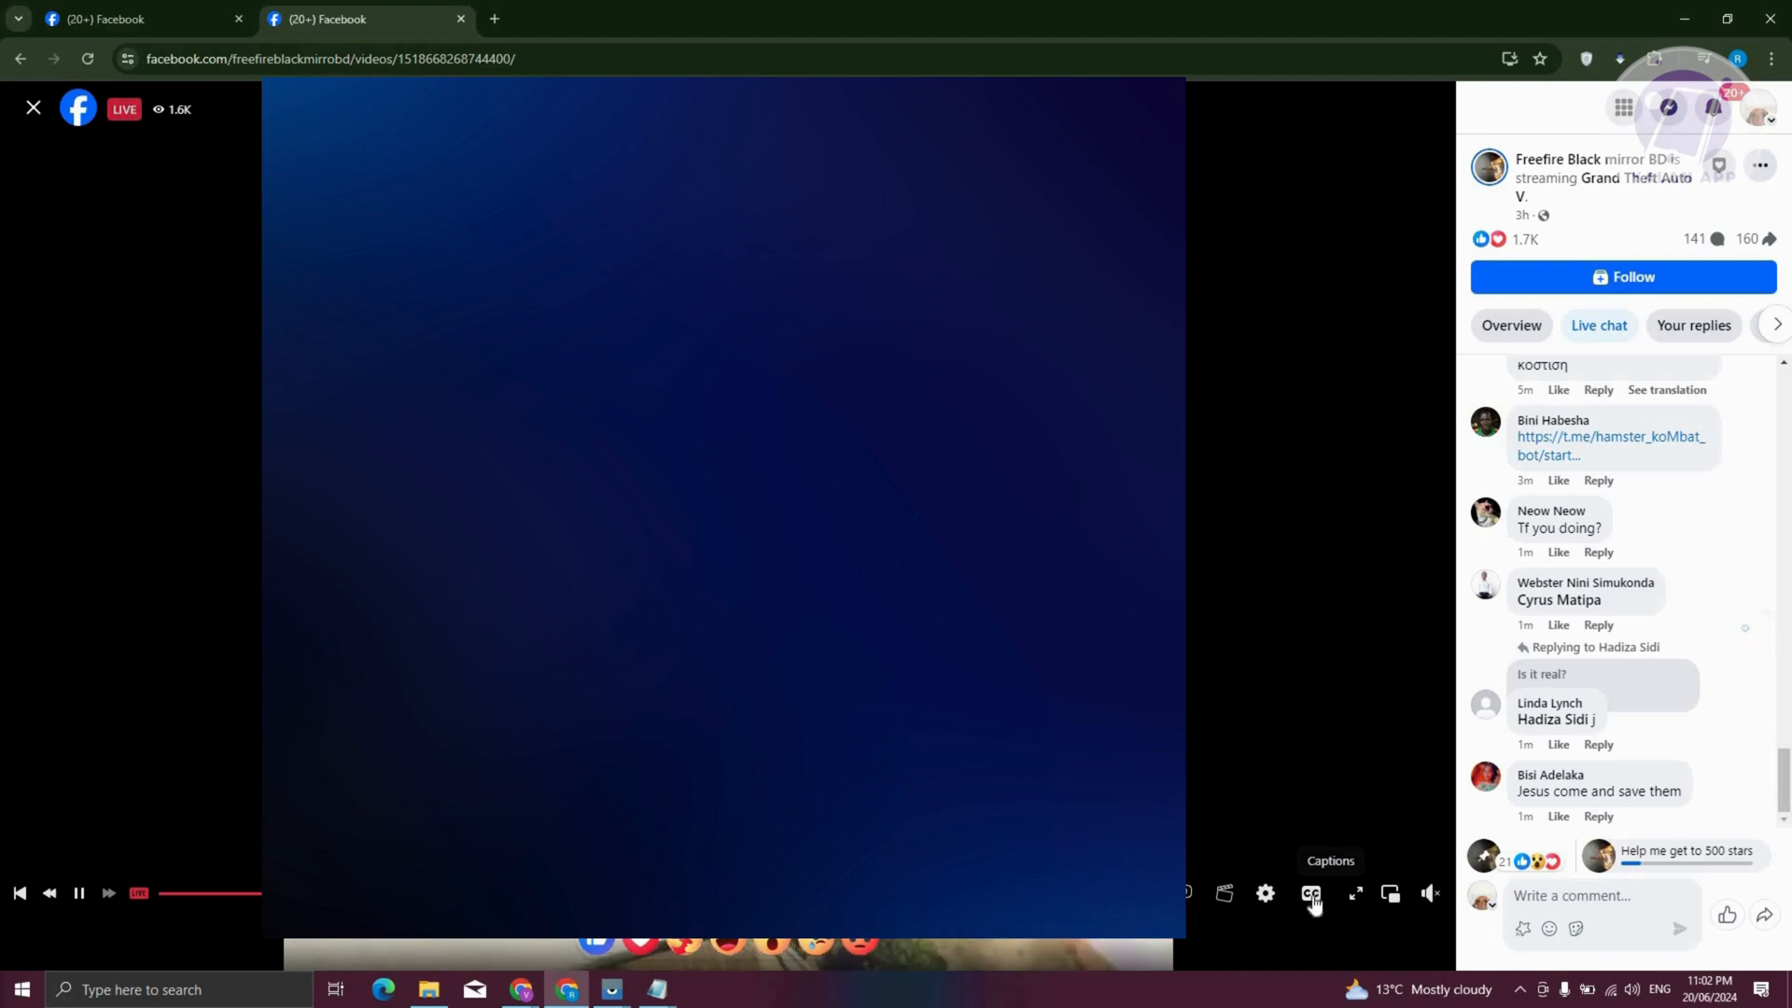
Set the stream's Subtitles to Off from the CC menu
left_click(1309, 895)
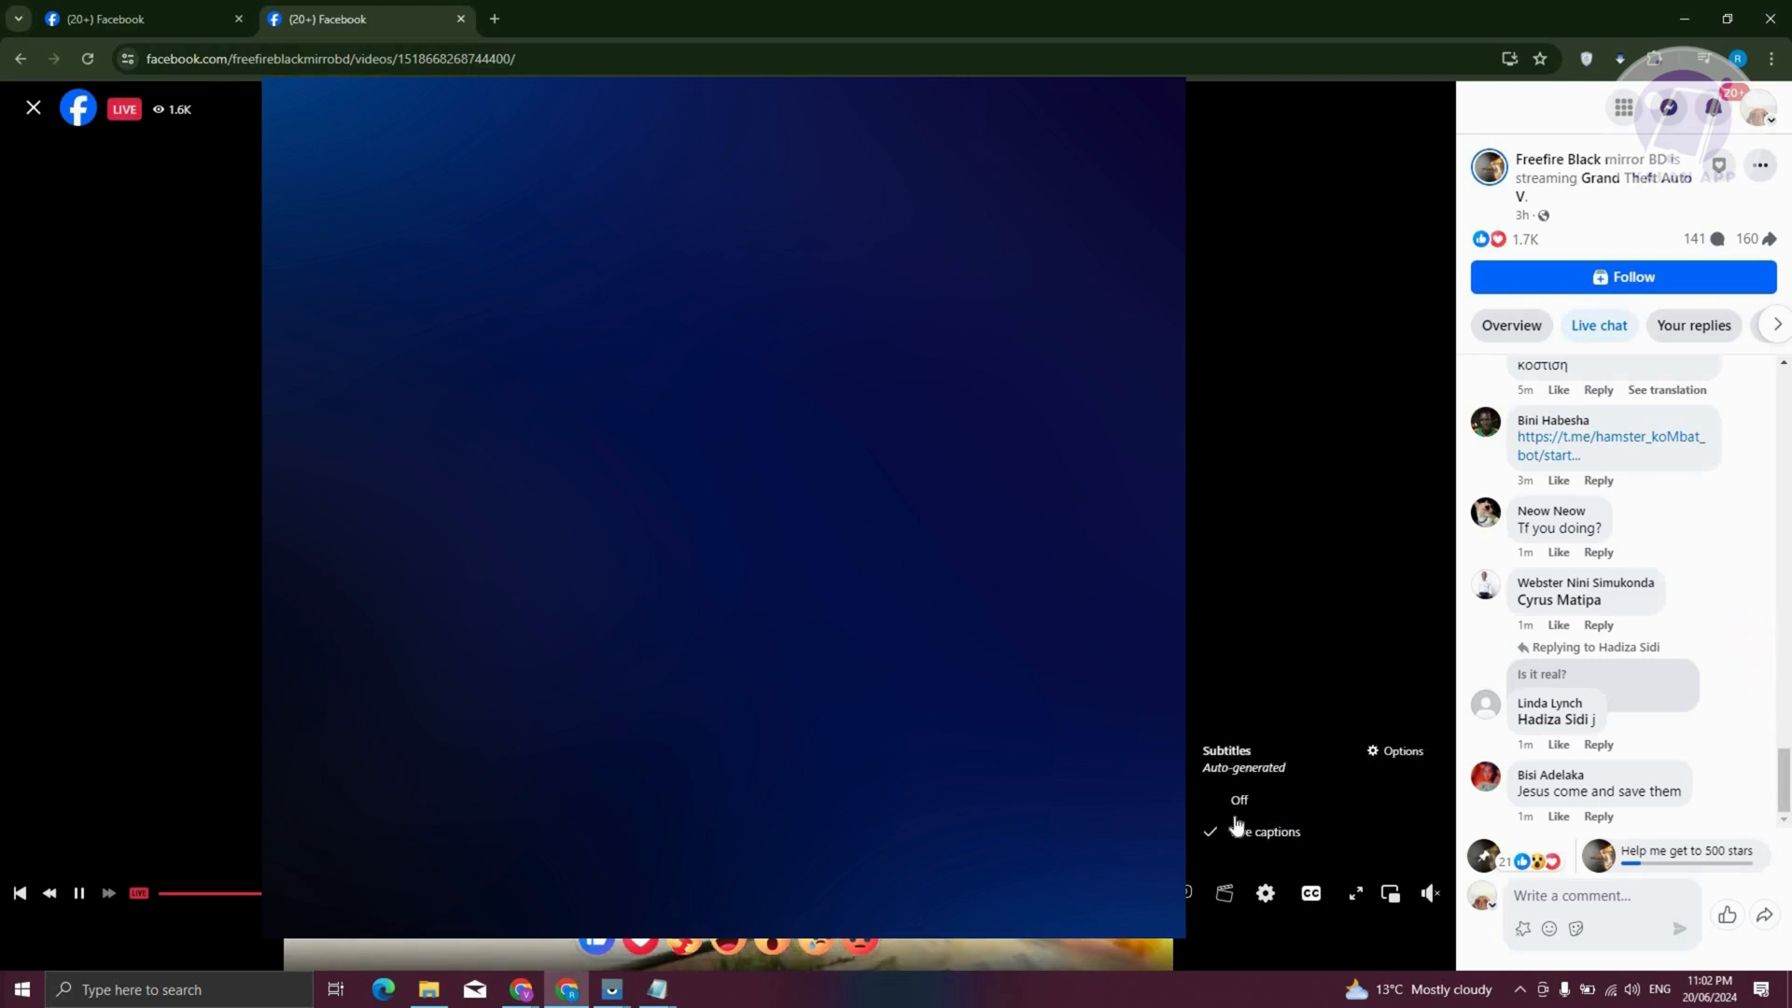
left_click(1266, 892)
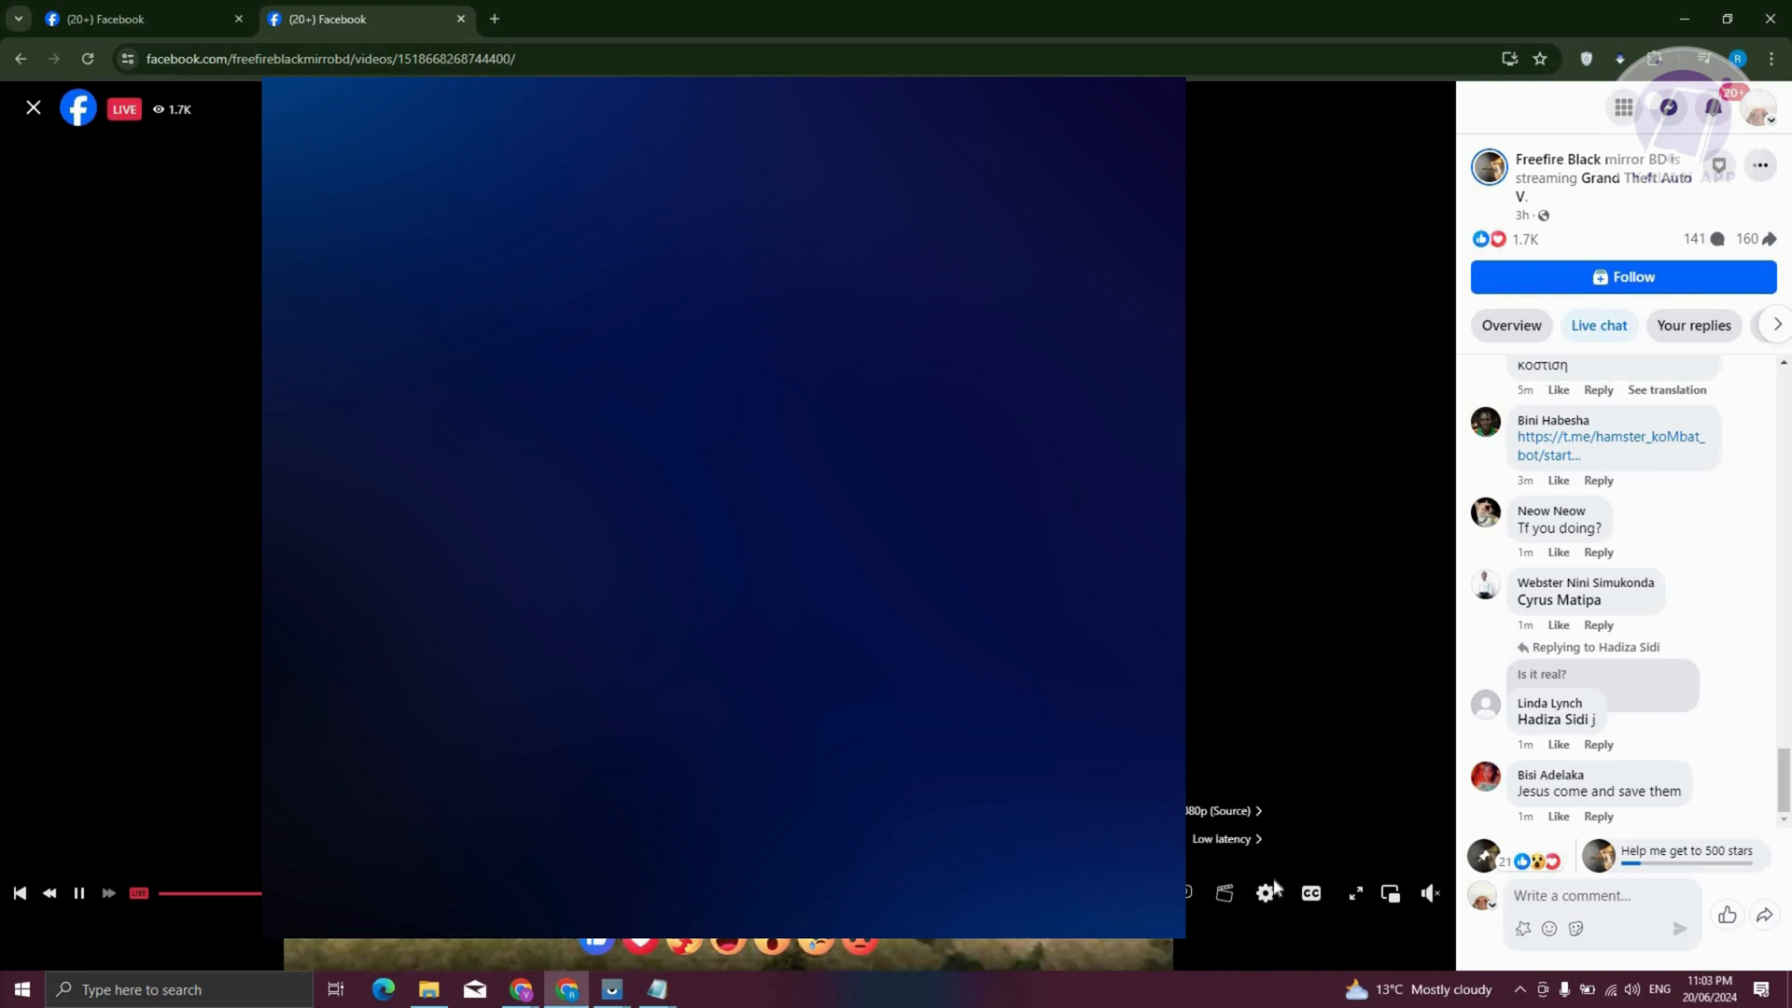
mouse_move(1263, 893)
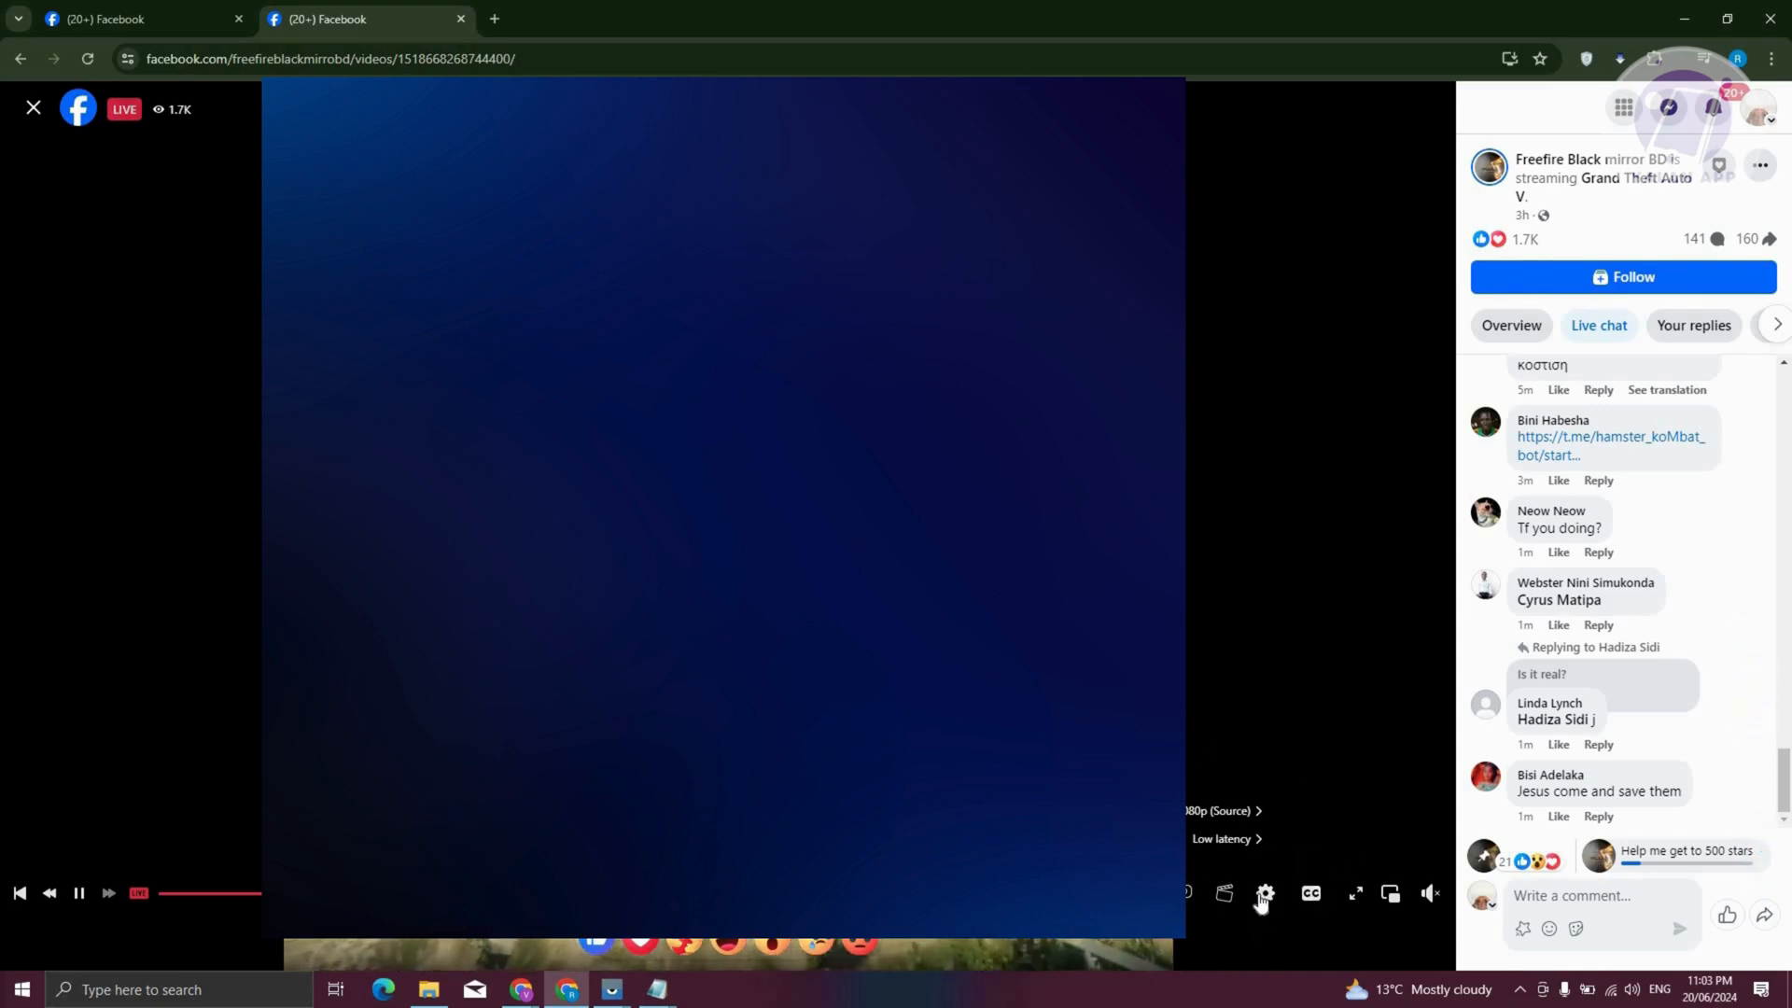
mouse_move(1264, 895)
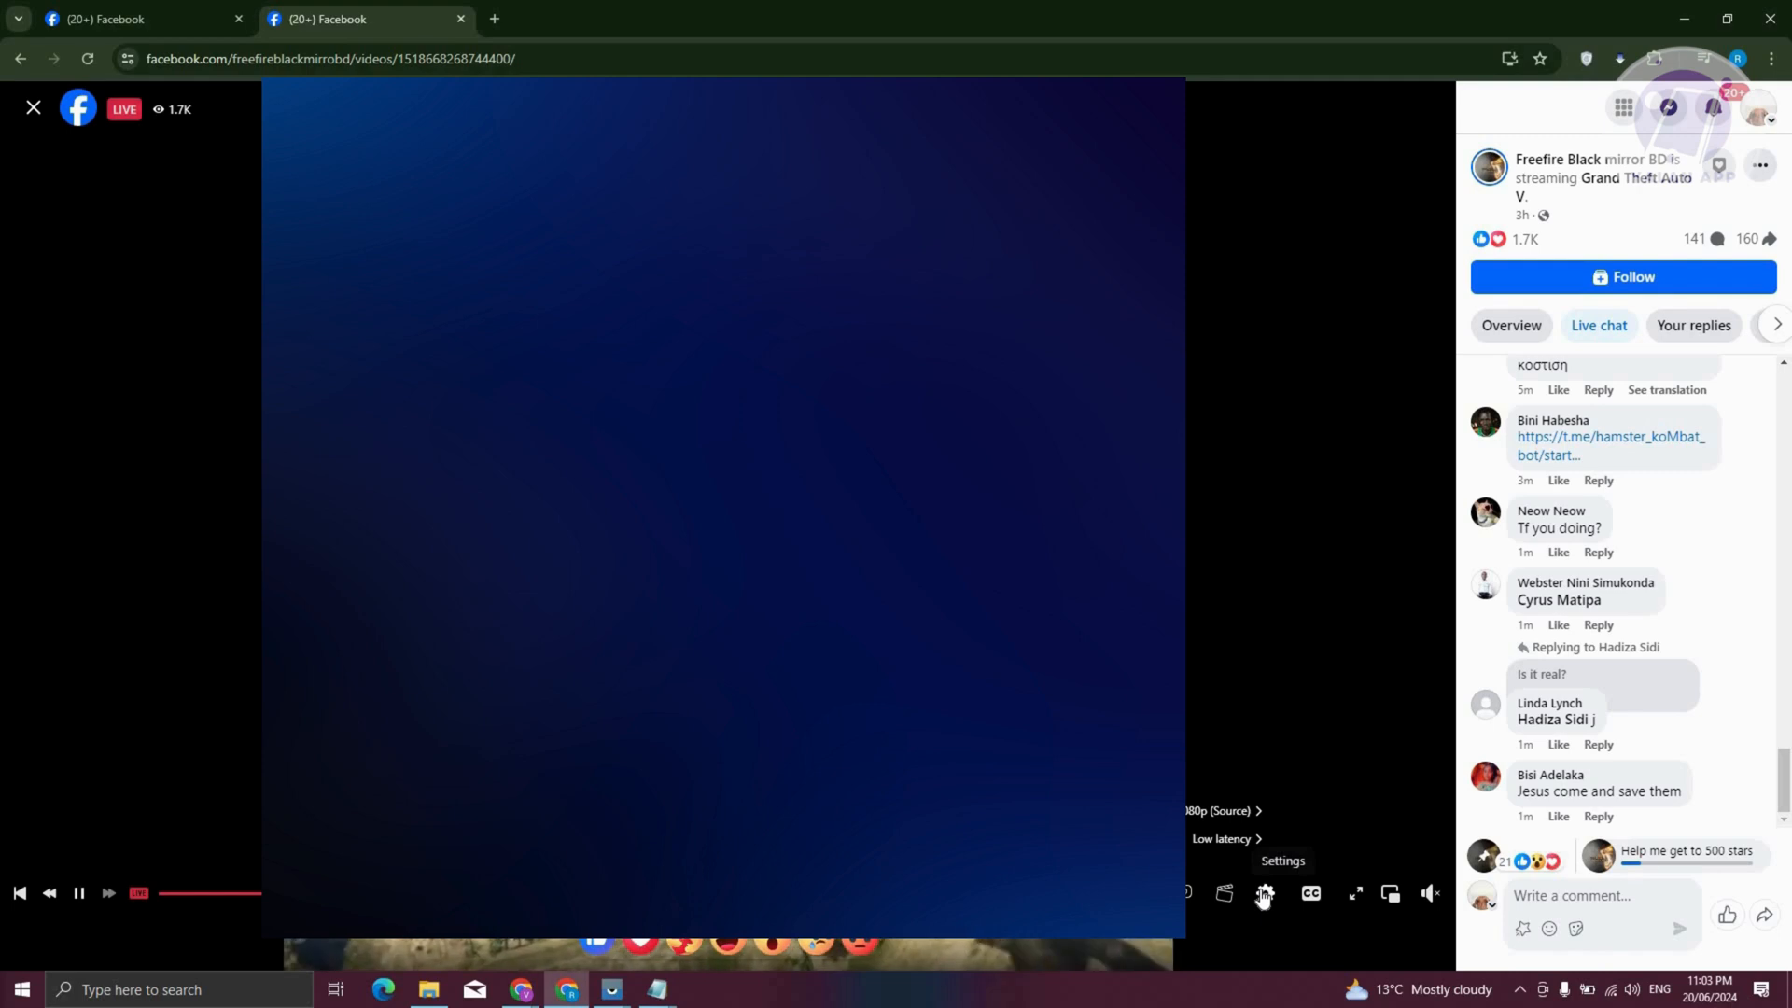